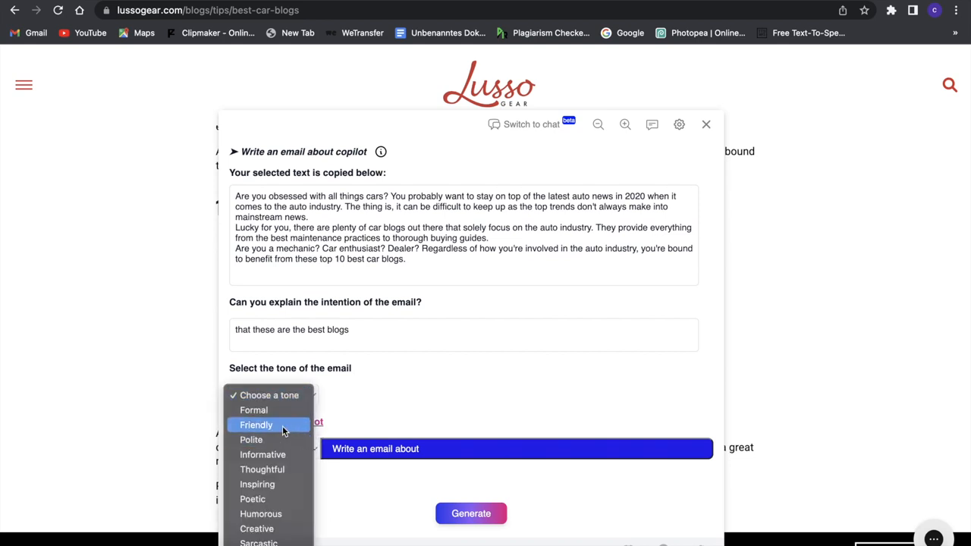
Choose a friendly tone for the reply and scroll the Copilotly site to its copilot categories.
click(471, 512)
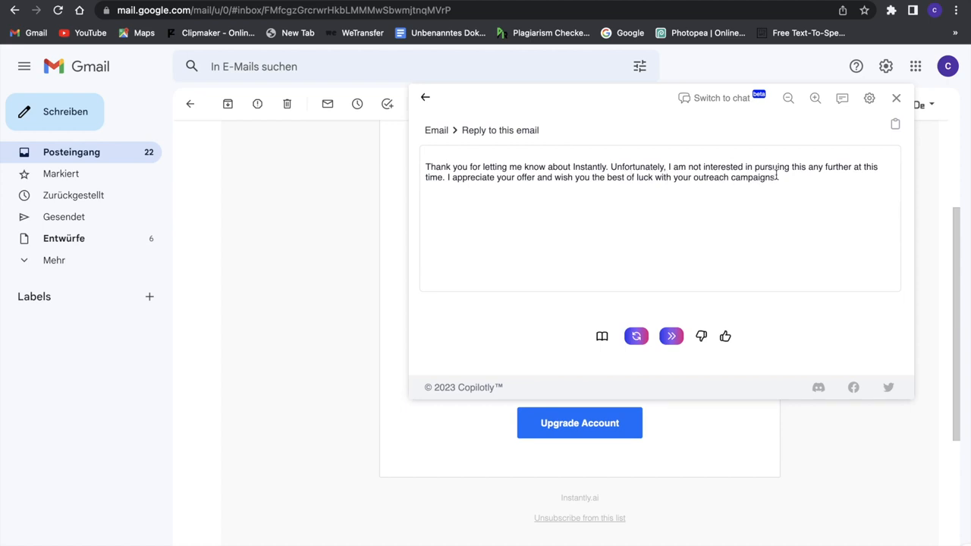
mouse_move(618, 185)
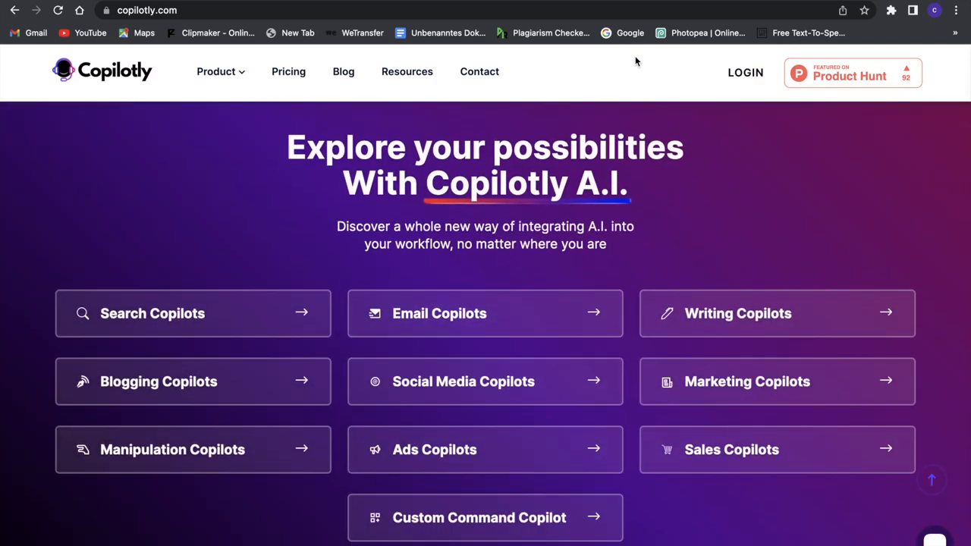
scroll(down, 3)
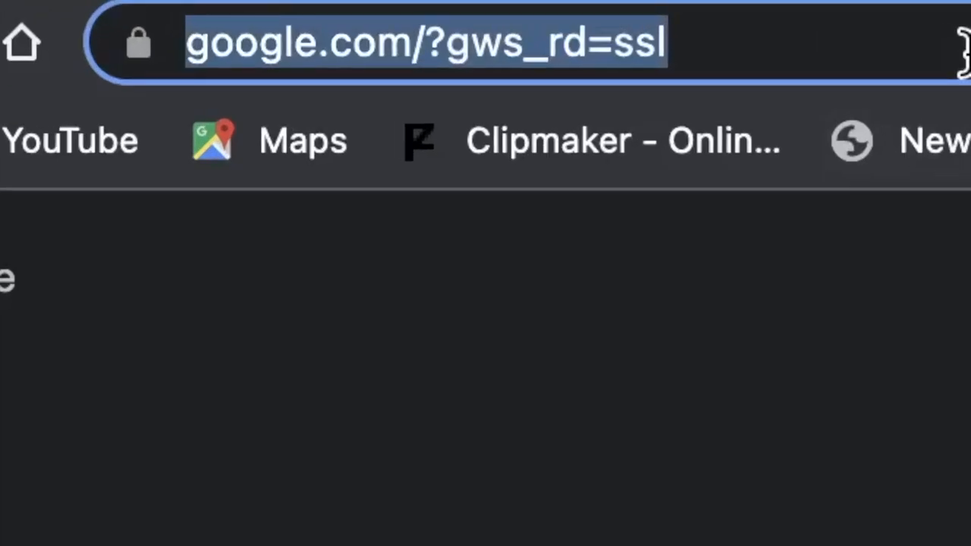
Navigate to copilotly.ai by accepting the autocomplete for 'copi' in the address bar.
text(copi)
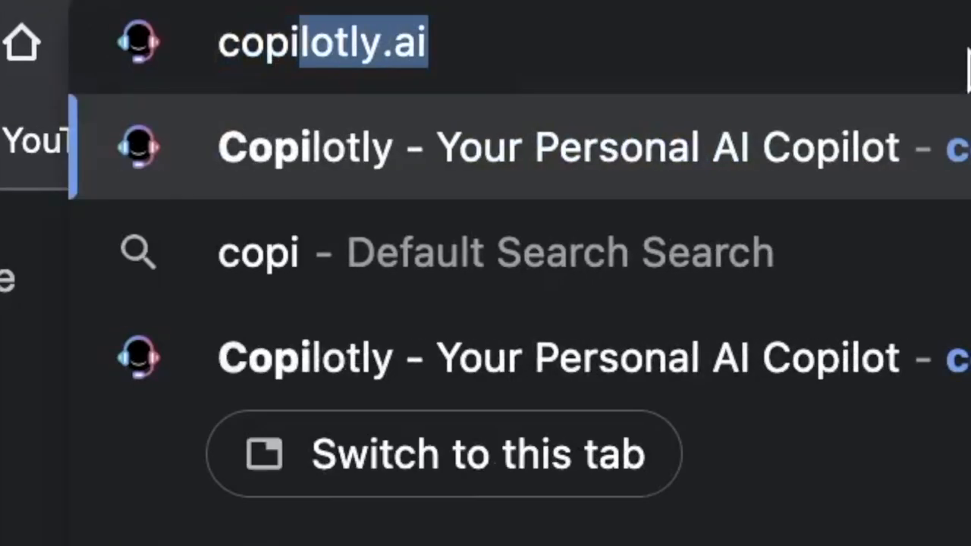
mouse_move(872, 69)
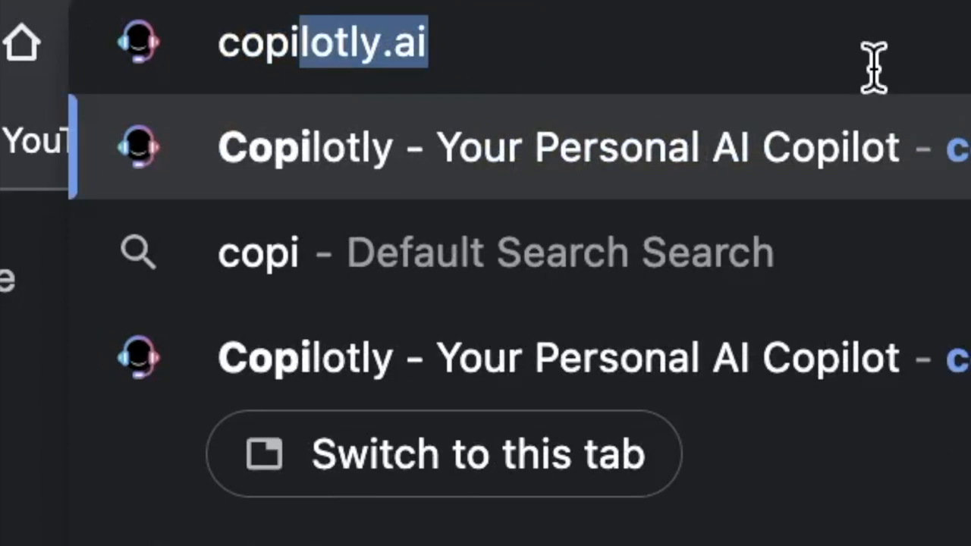
mouse_move(448, 49)
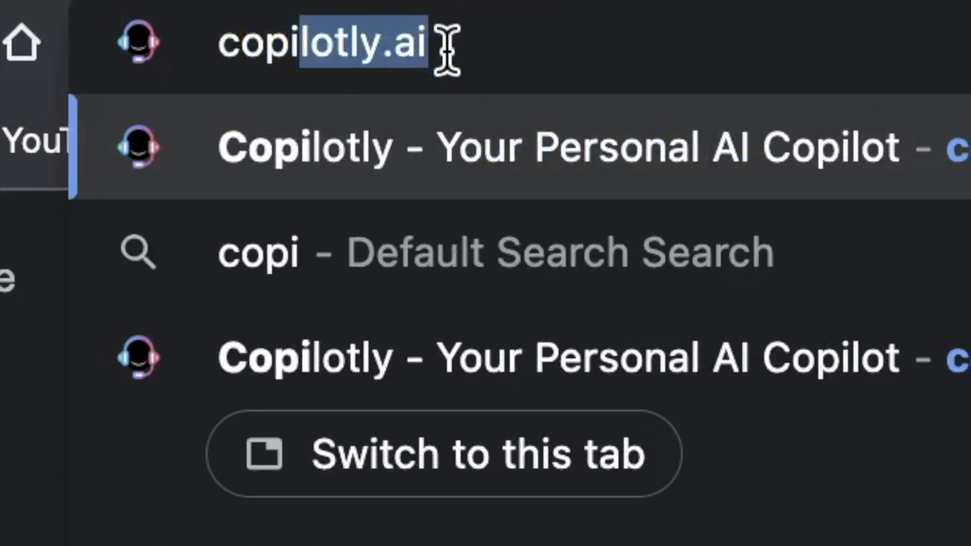
key(Enter)
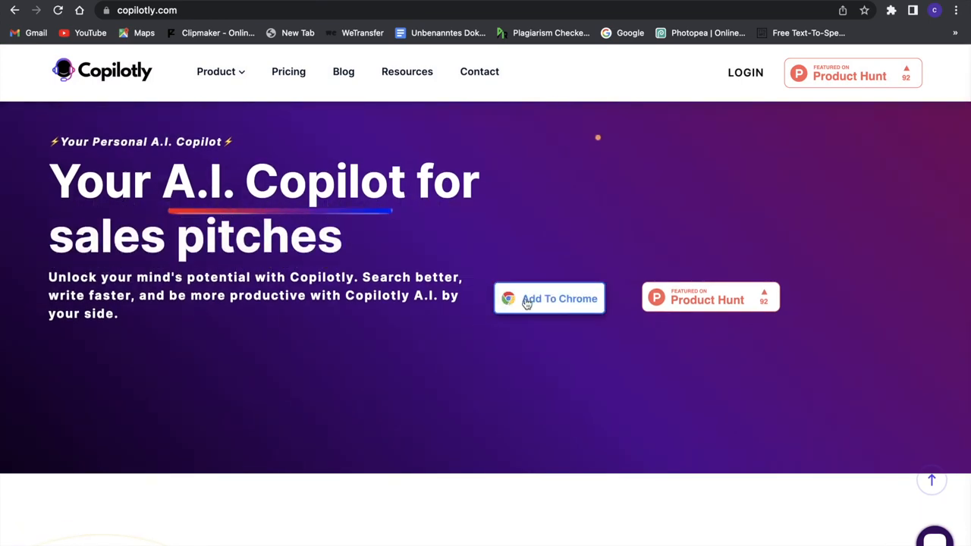
Scroll the Copilotly home page to the demo video showing a 'Respond to Jack' command.
scroll(down, 3)
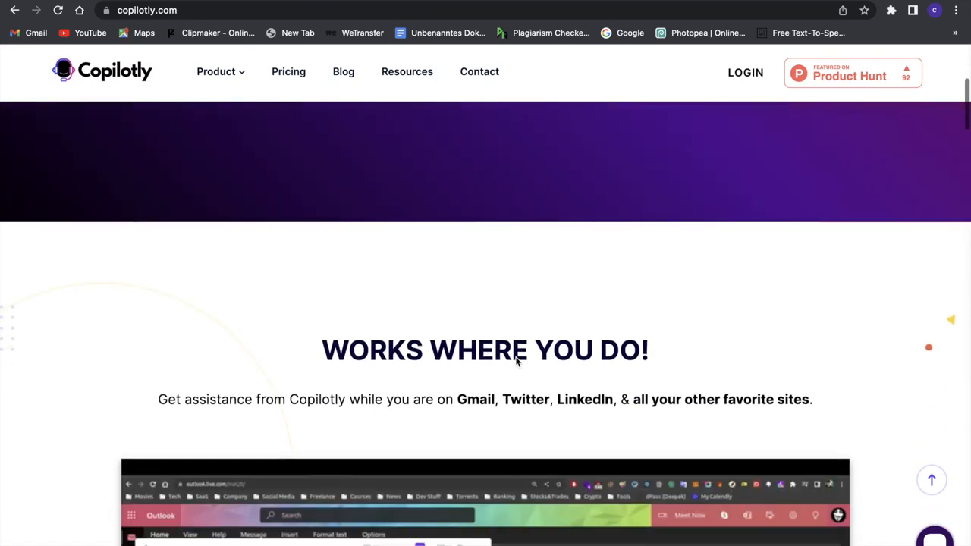
scroll(down, 3)
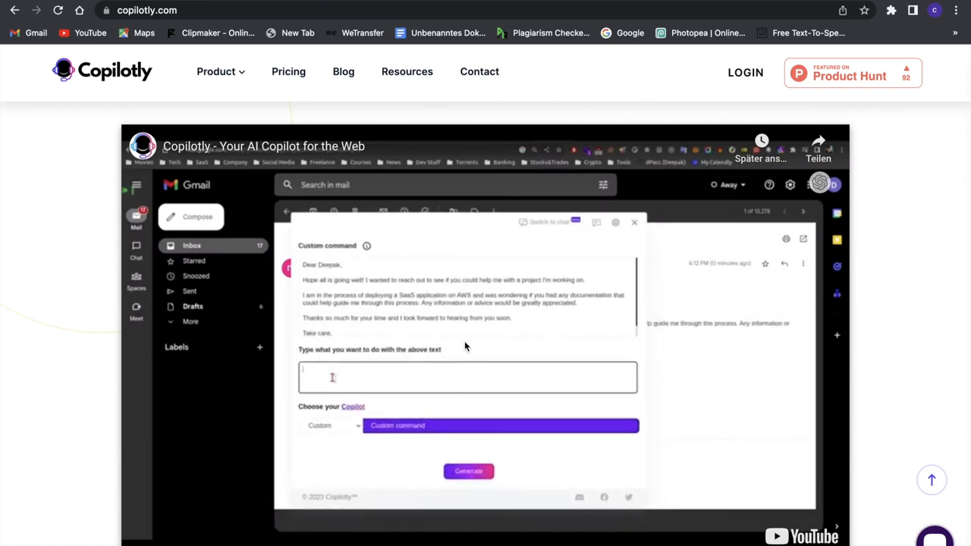
text(Respond to Jack saying that I will)
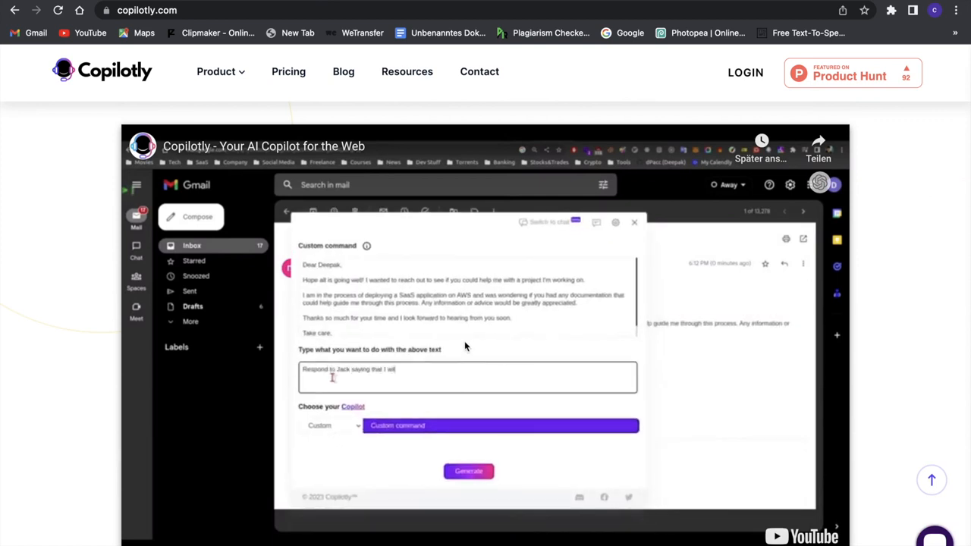
scroll(down, 3)
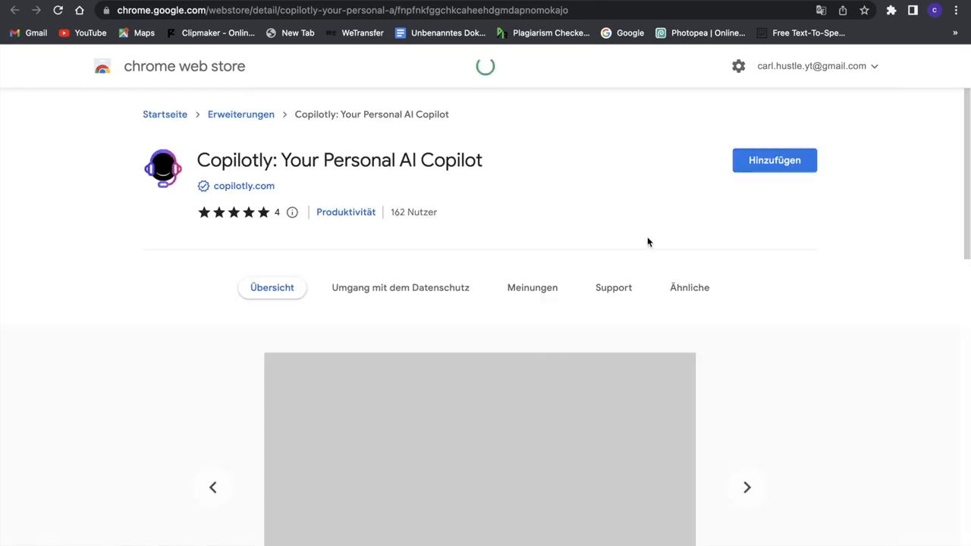
Install the Copilotly extension from its Chrome Web Store listing via 'Hinzufügen'.
click(774, 160)
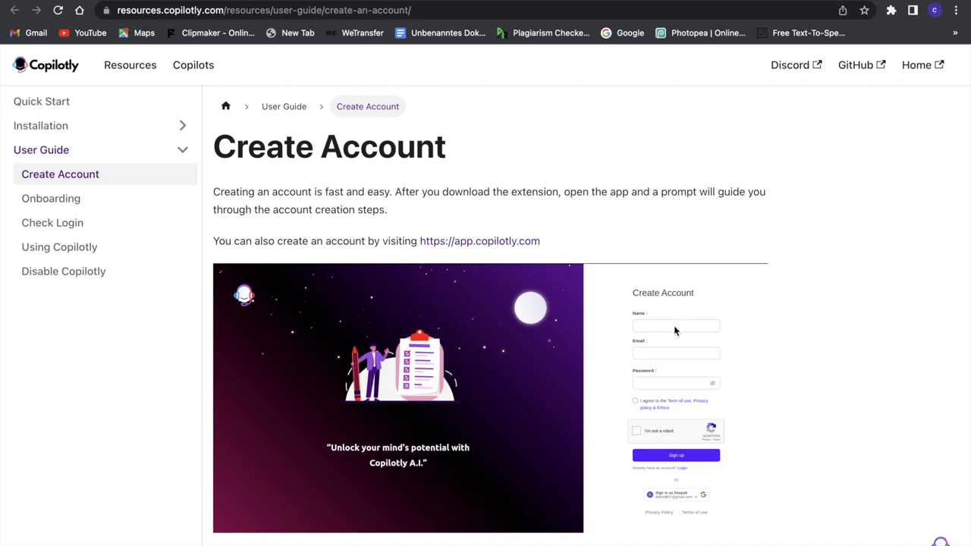
mouse_move(665, 327)
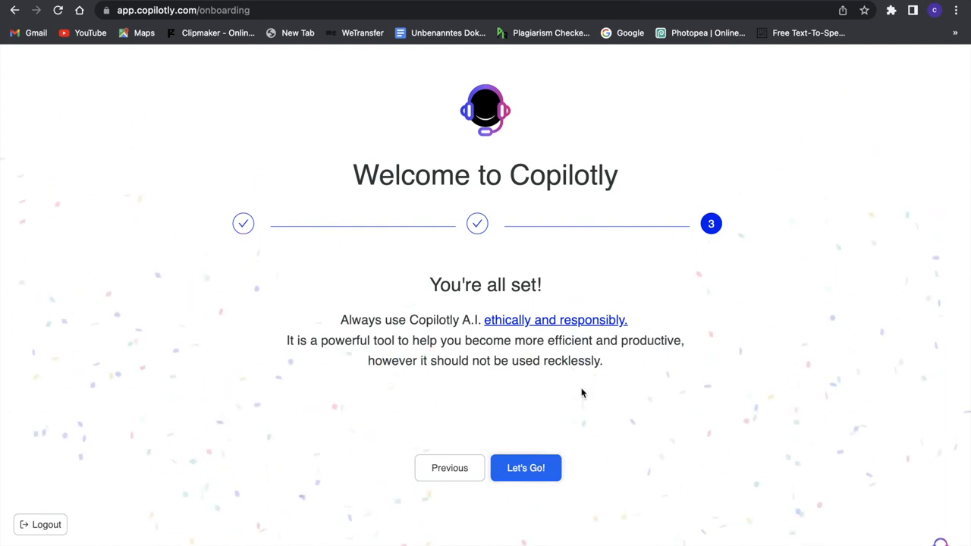
Finish onboarding with 'Let's Go!' and scroll the subscribe page to compare the plans.
click(526, 468)
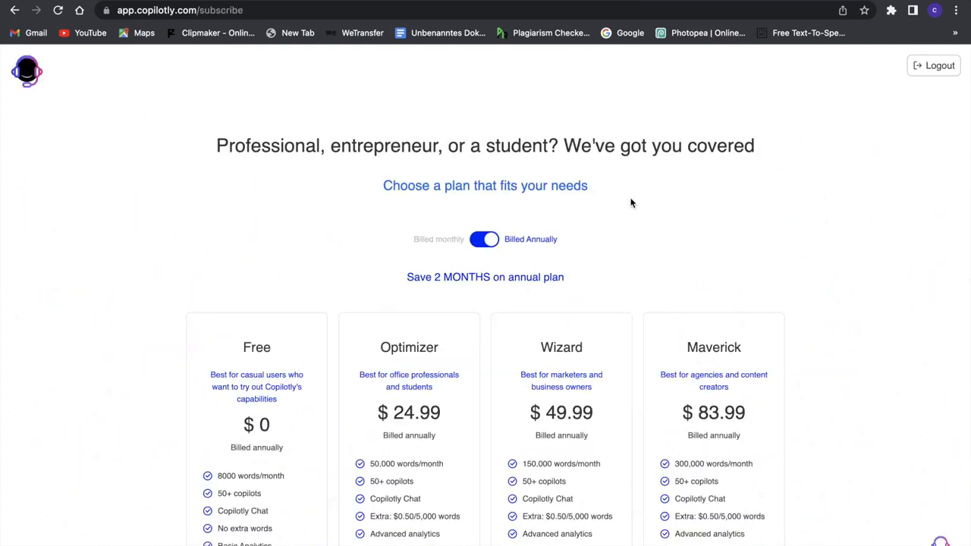
scroll(down, 3)
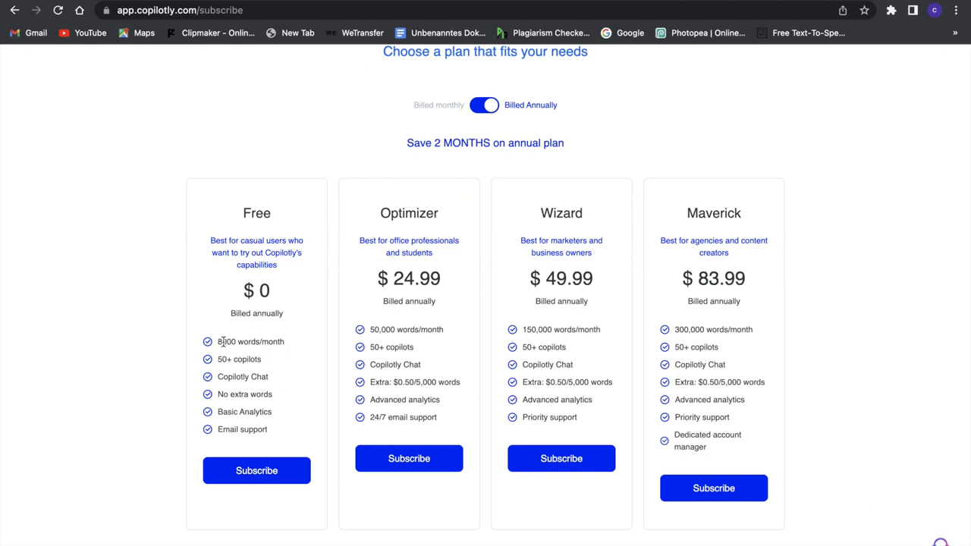
mouse_move(219, 354)
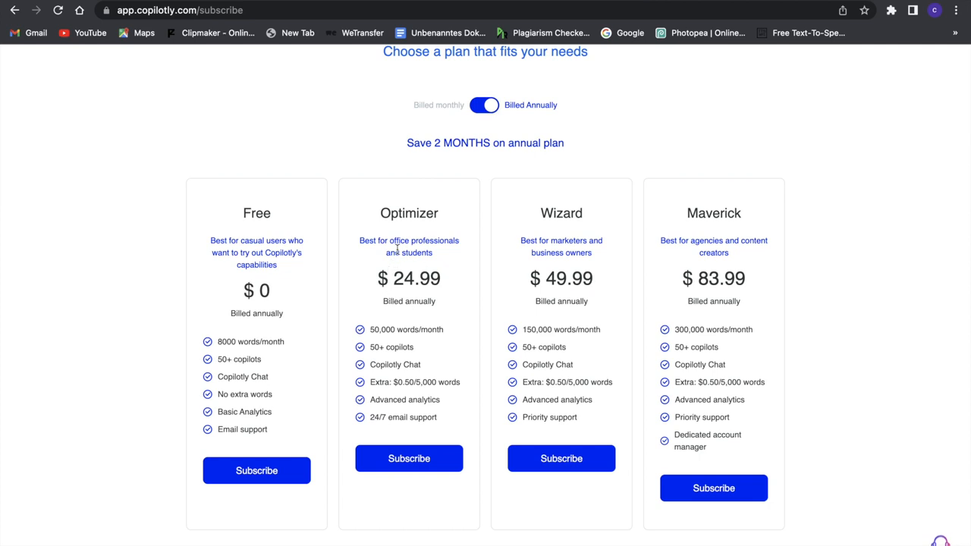
mouse_move(402, 294)
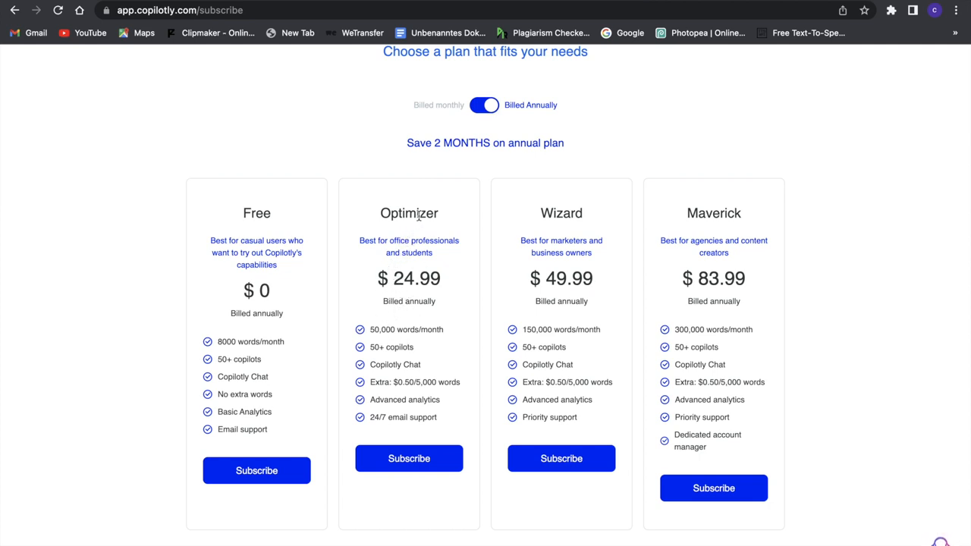
mouse_move(634, 255)
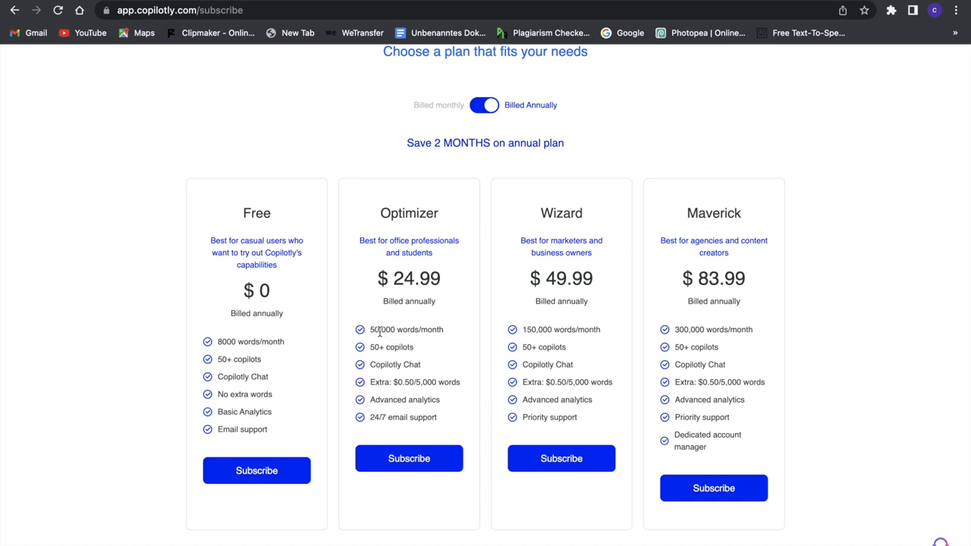
mouse_move(433, 337)
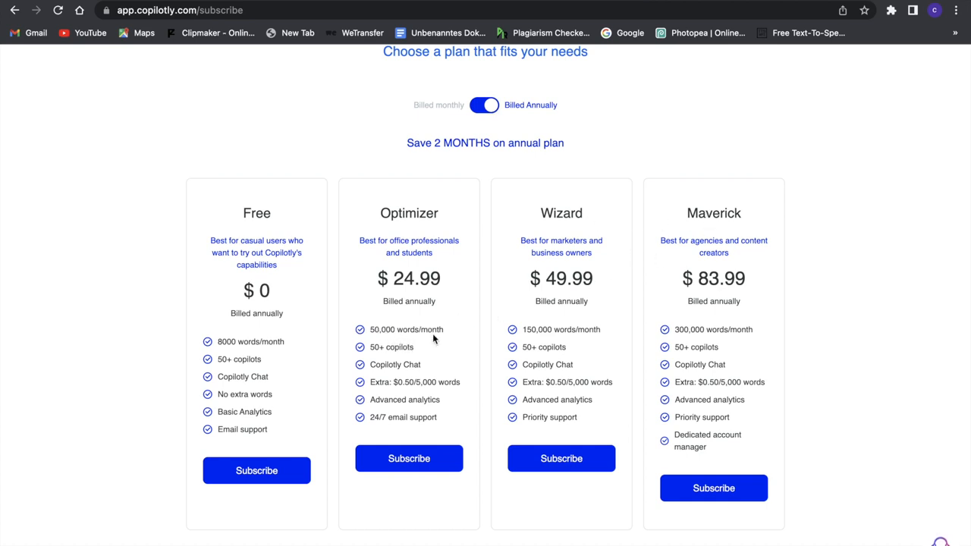
mouse_move(439, 379)
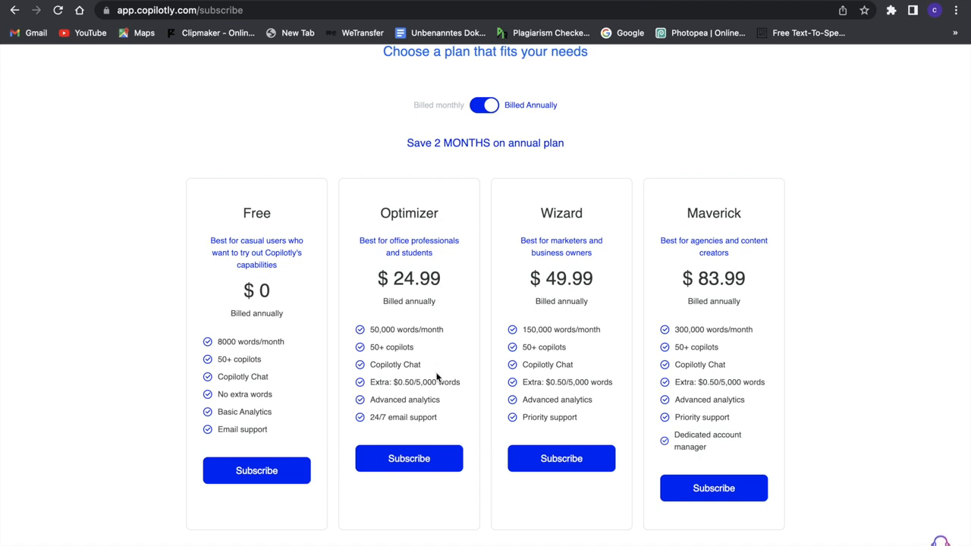
mouse_move(426, 400)
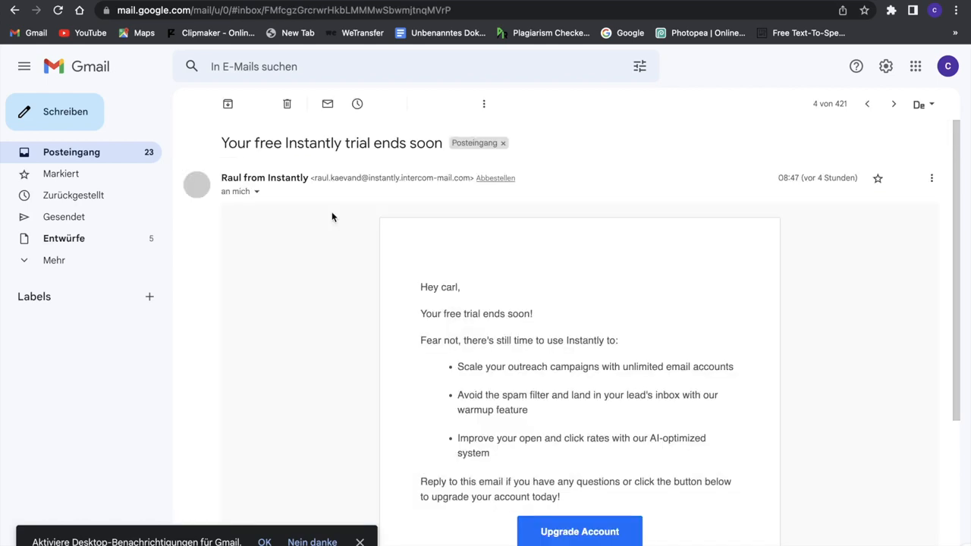
Highlight the body text of the 'Your free Instantly trial ends soon' email.
scroll(down, 3)
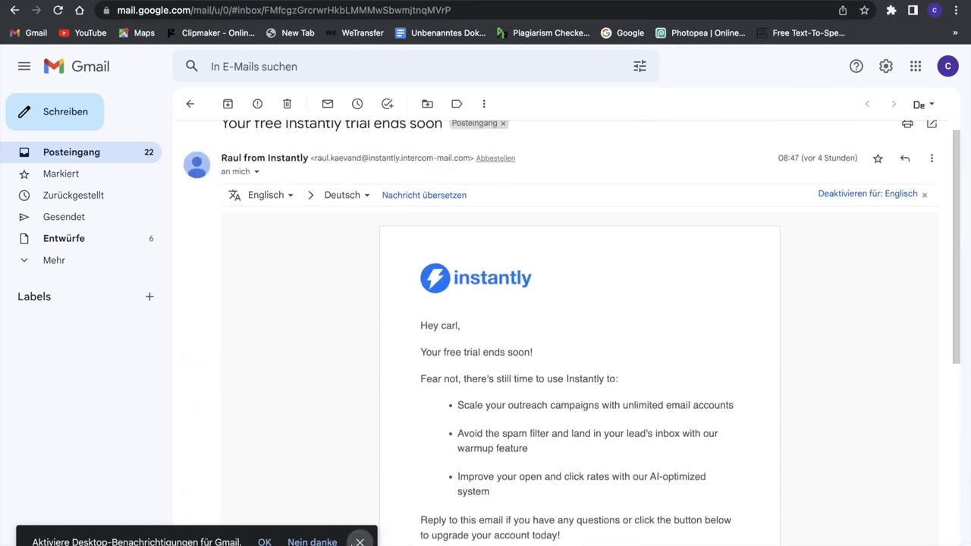
drag(421, 325, 527, 448)
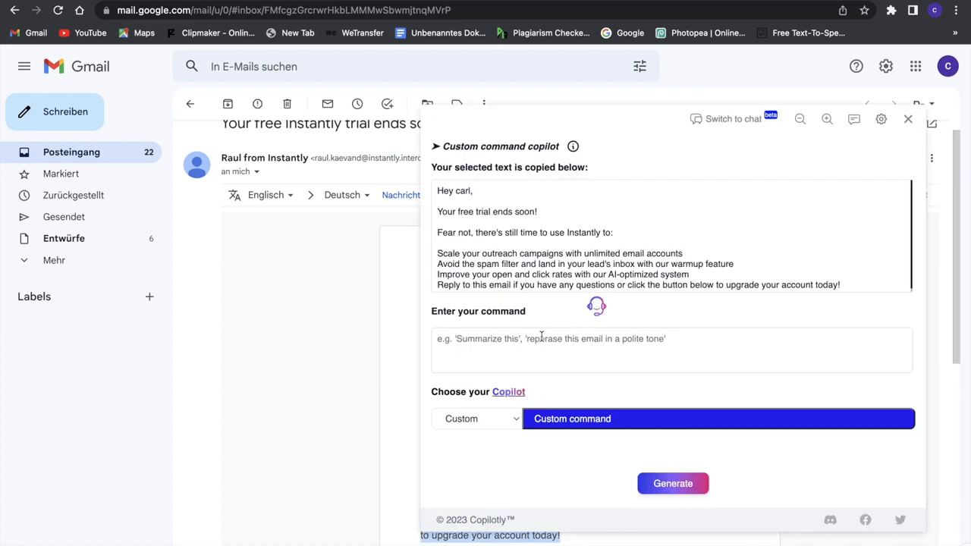
mouse_move(555, 341)
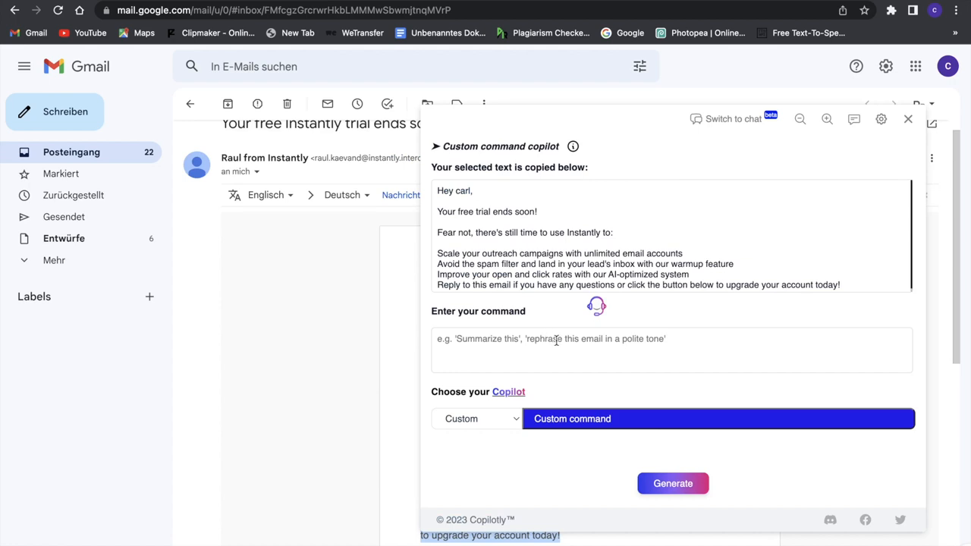
Run a 'summarize this email' command on the Instantly email, read the summary, then close the panel.
text(summarize th)
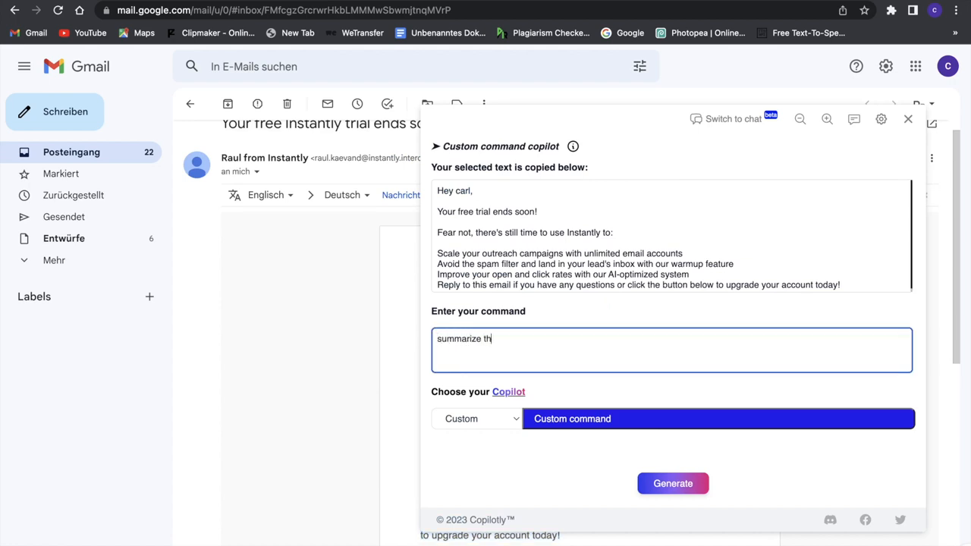
text(is eamil)
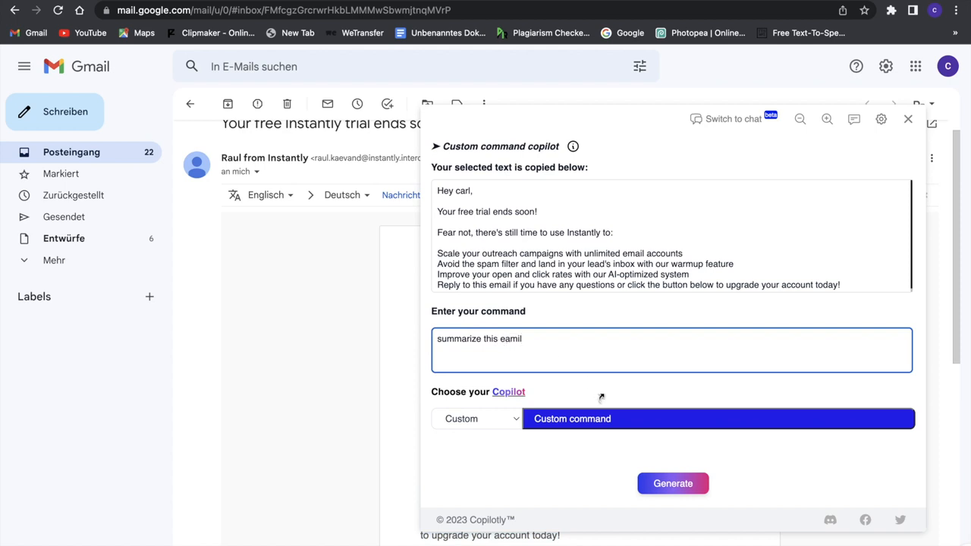
click(673, 483)
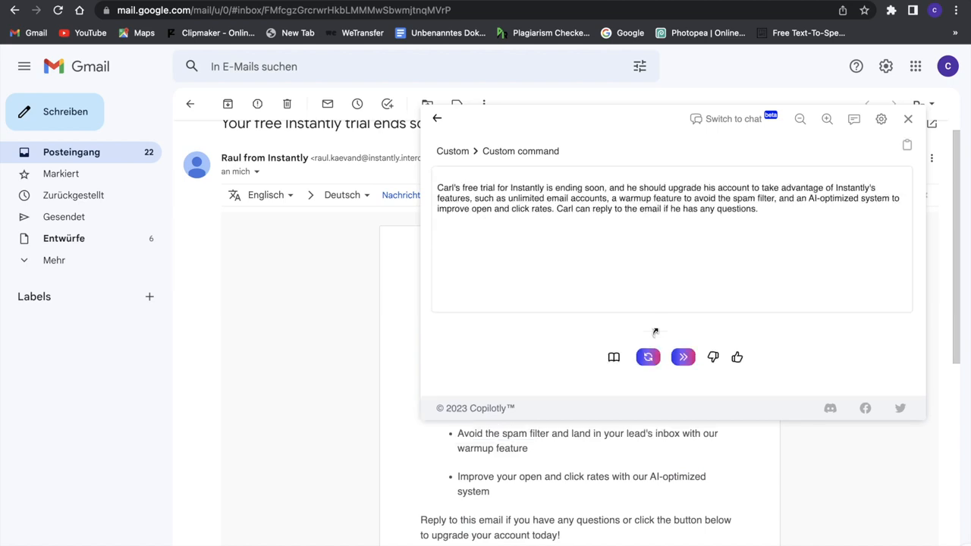
click(908, 119)
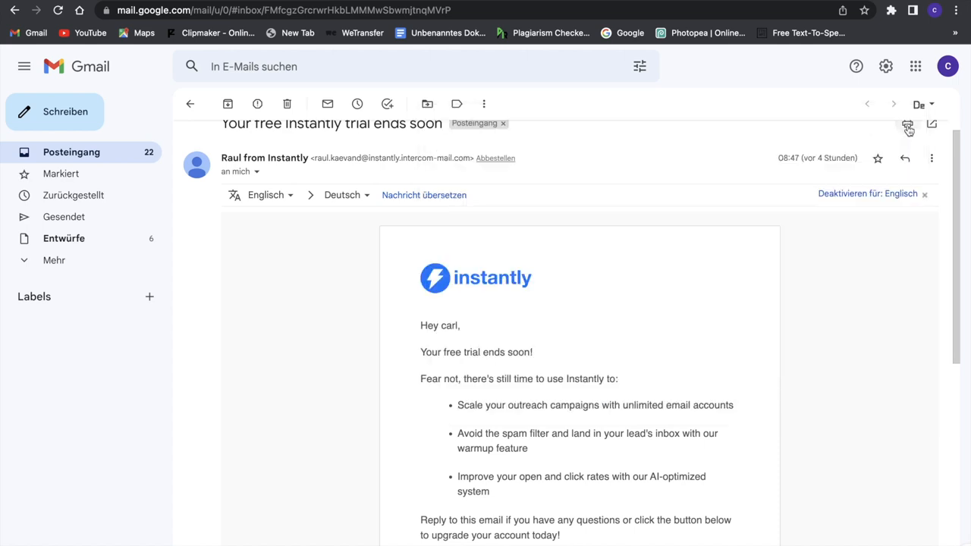
Enter reply context saying I'm no longer interested in Instantly.
scroll(down, 3)
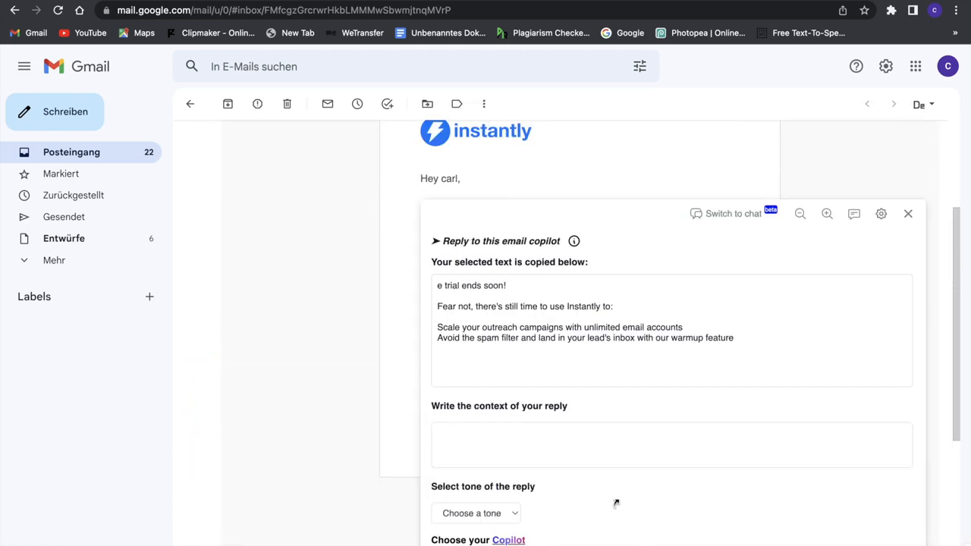
click(672, 445)
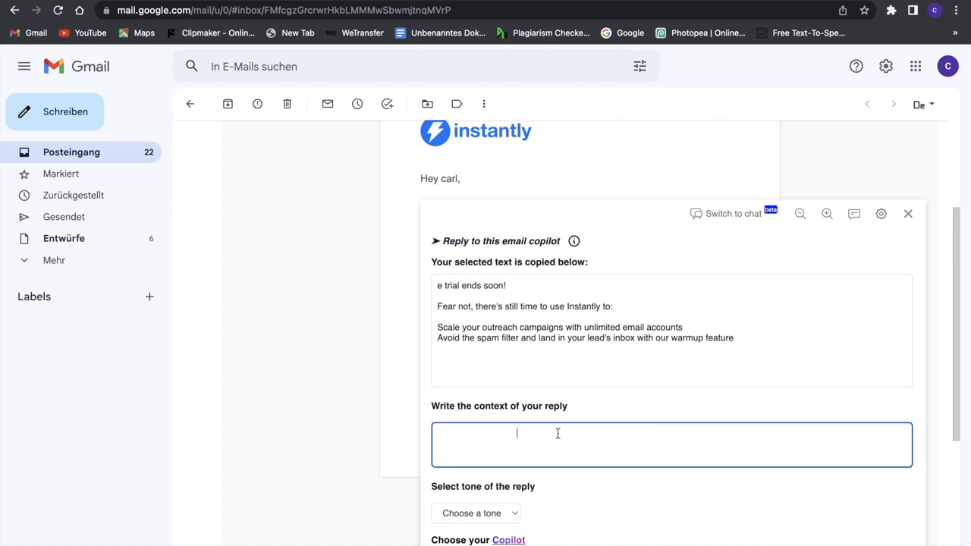
text(say i am not)
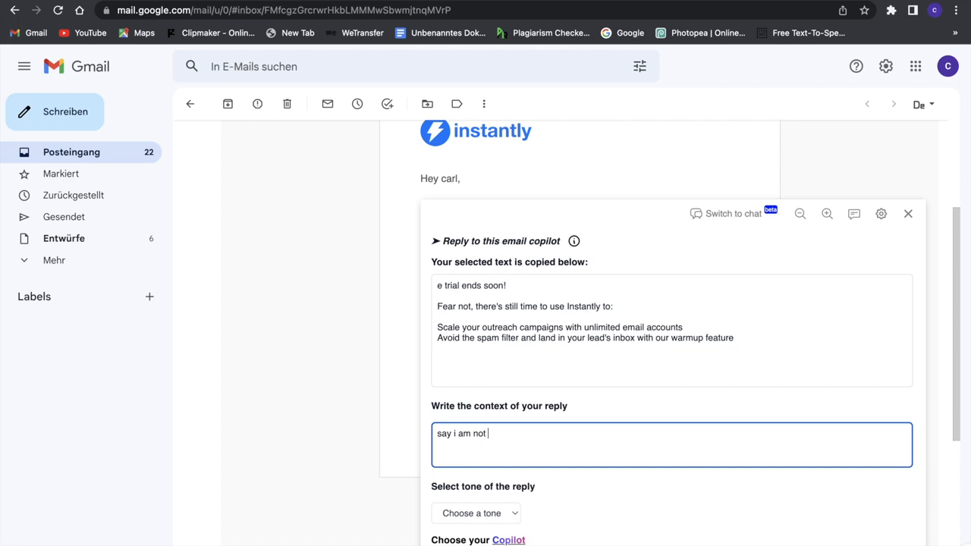
text(interested in)
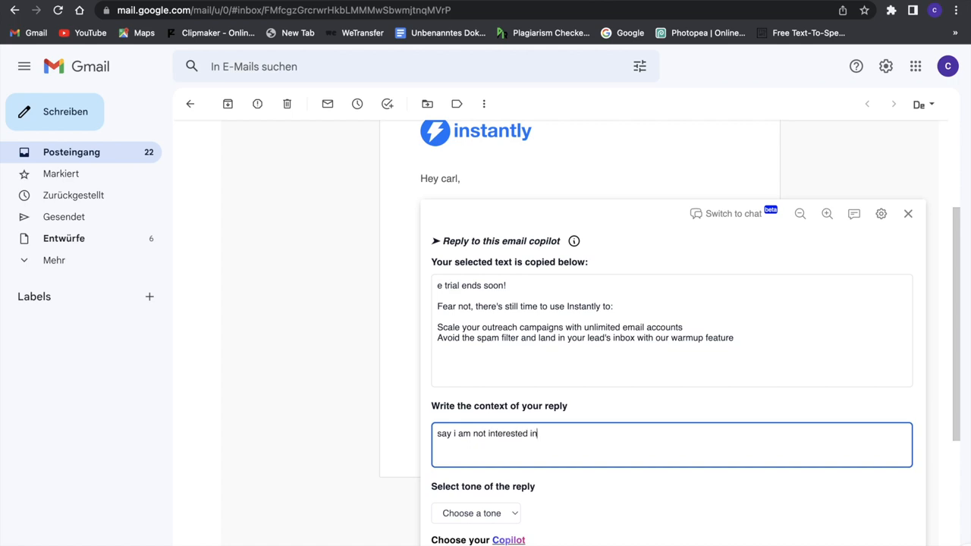
Set the reply tone to Formal and generate the declining response.
click(476, 512)
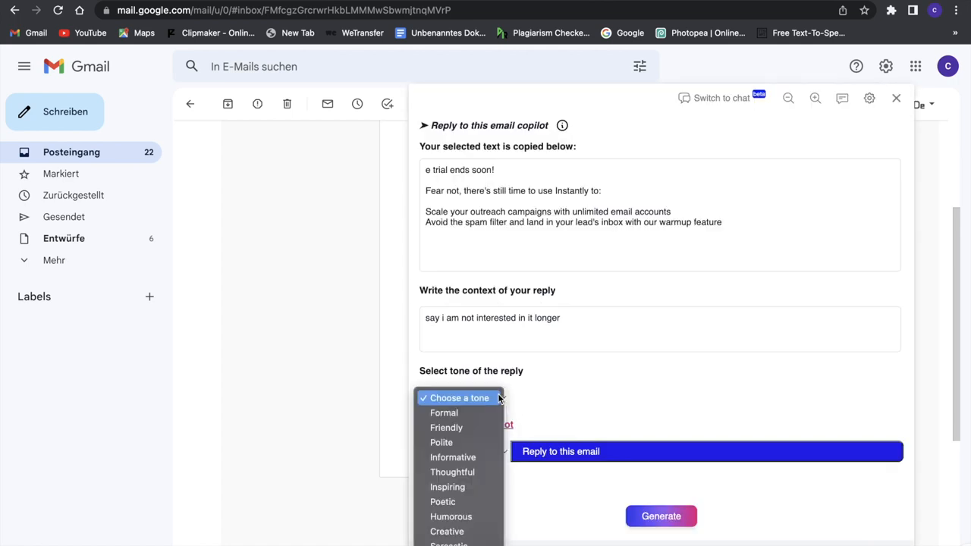
click(444, 413)
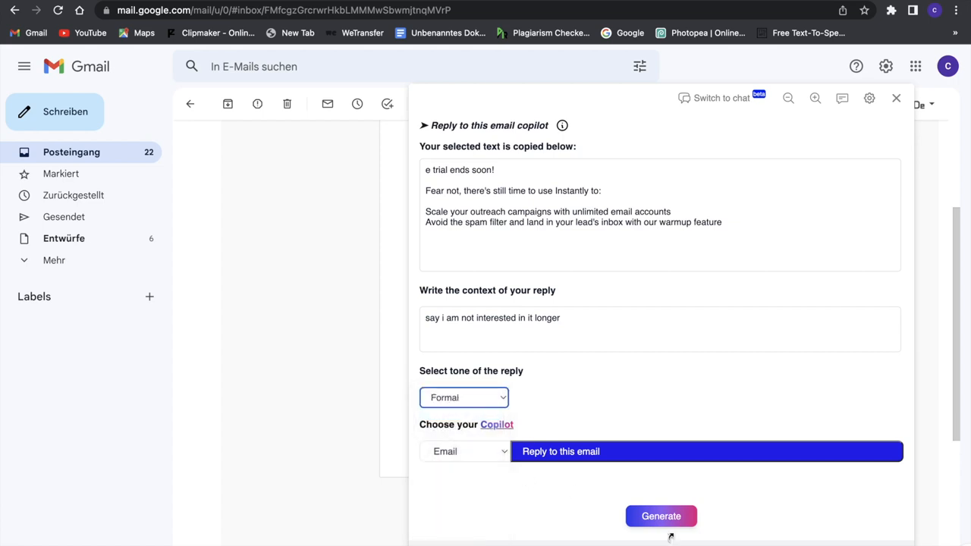
click(660, 515)
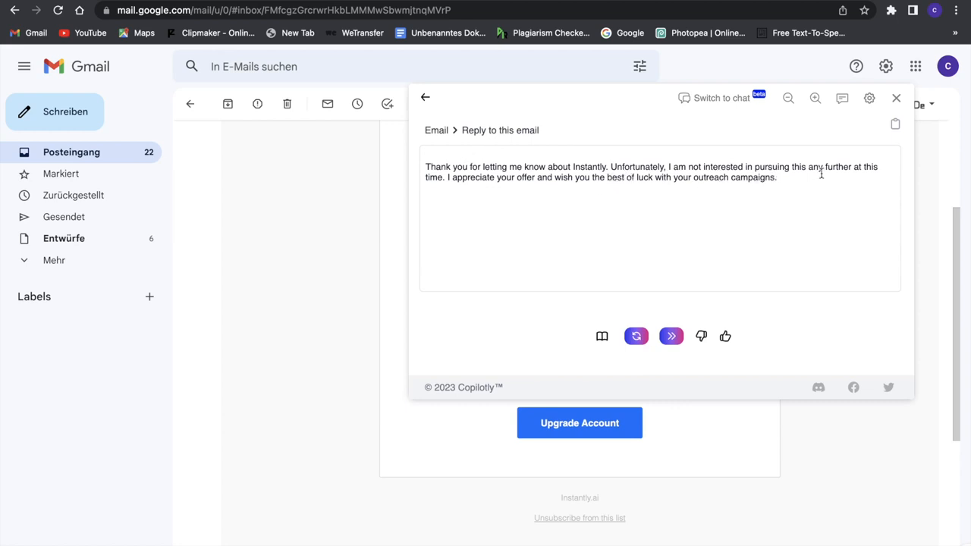
mouse_move(618, 185)
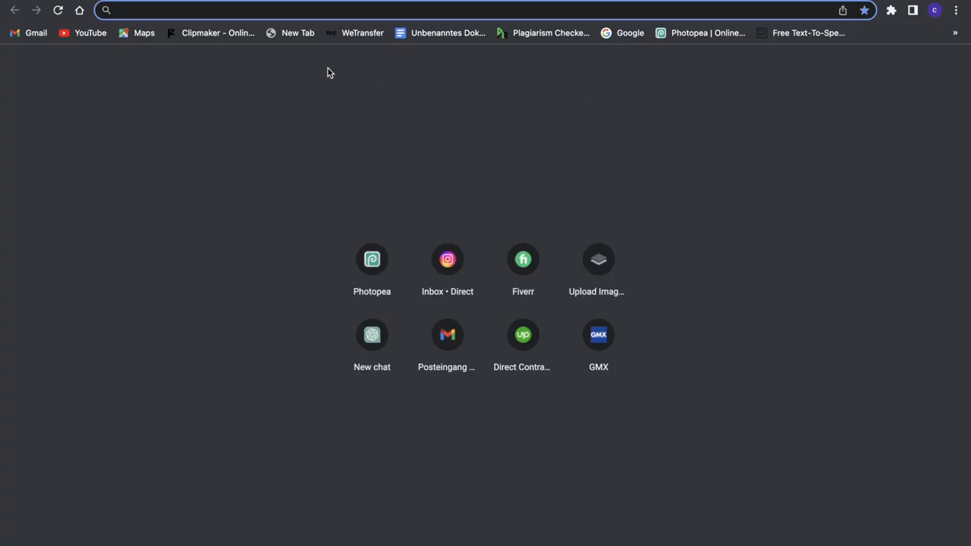
Search Google for 'blog about cars' and open the Lusso Gear Top 10 Best Car Blogs of 2020 article.
click(630, 33)
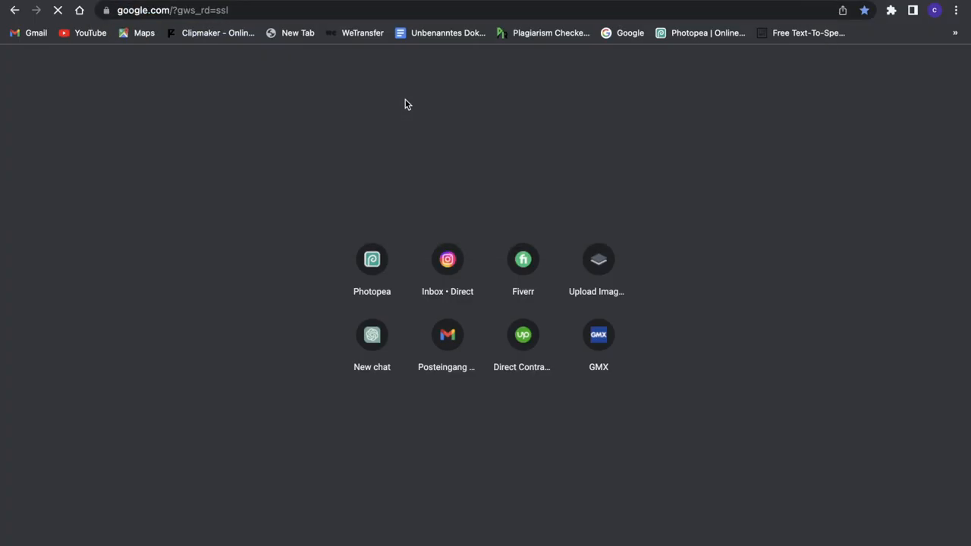
text(blog about catrs)
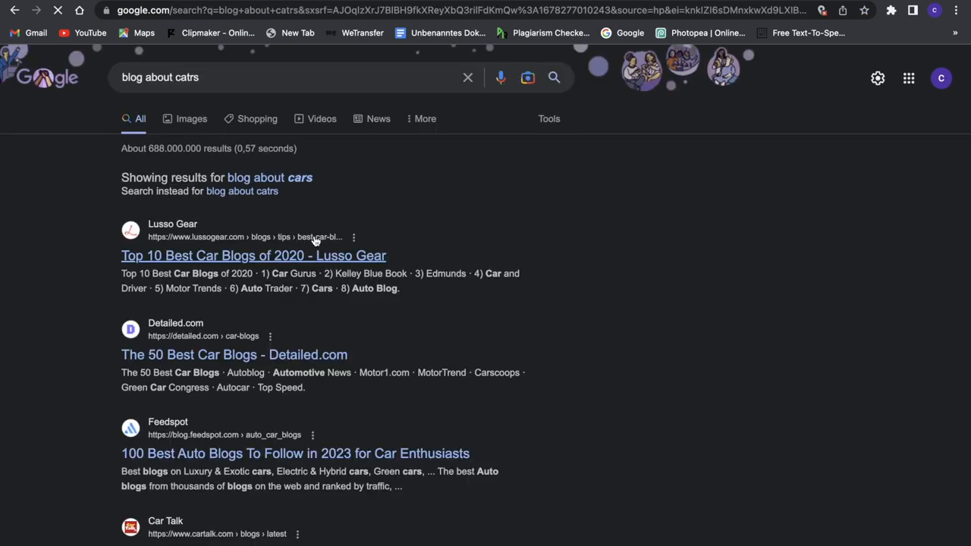
click(254, 255)
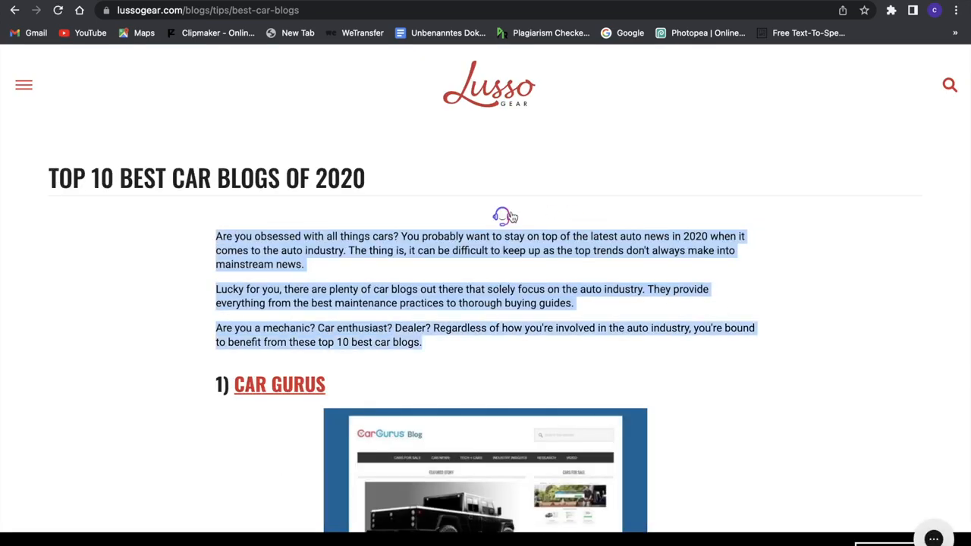
Summarize the article's intro text with a 'summarize this' command, continuing the unfinished generation.
click(504, 216)
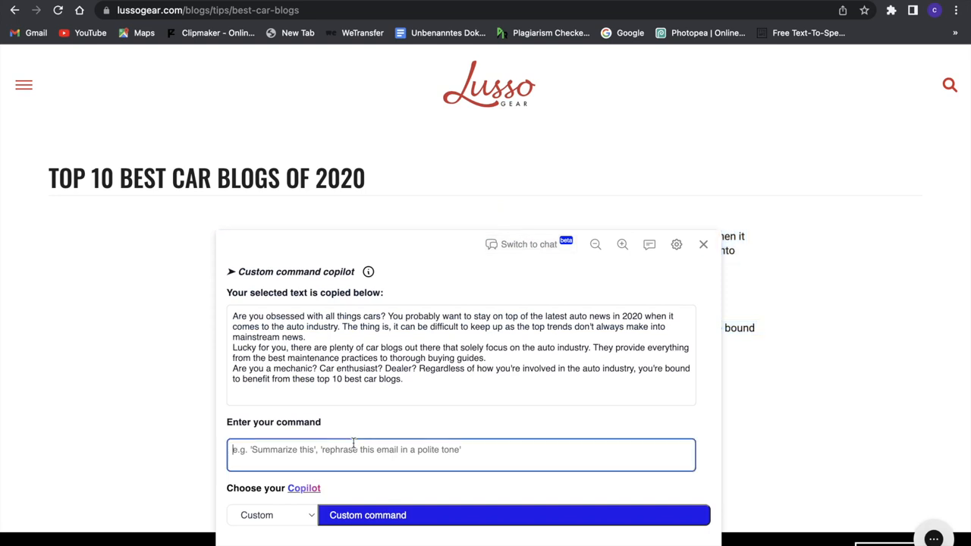
text(su)
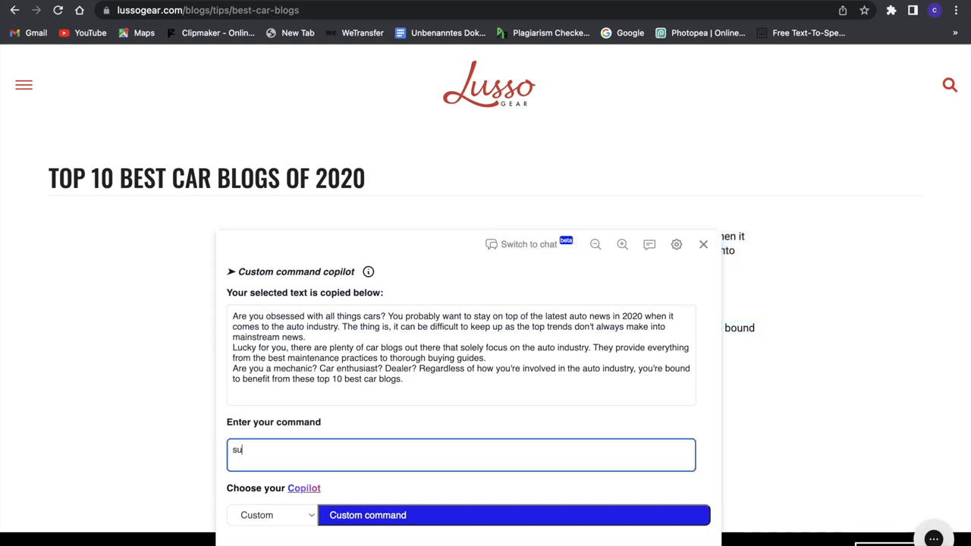
click(514, 514)
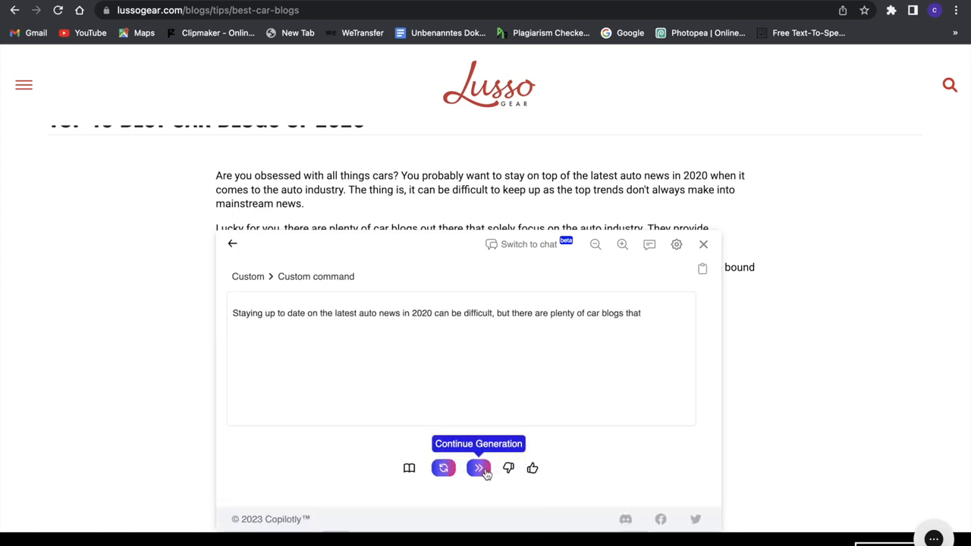
click(478, 467)
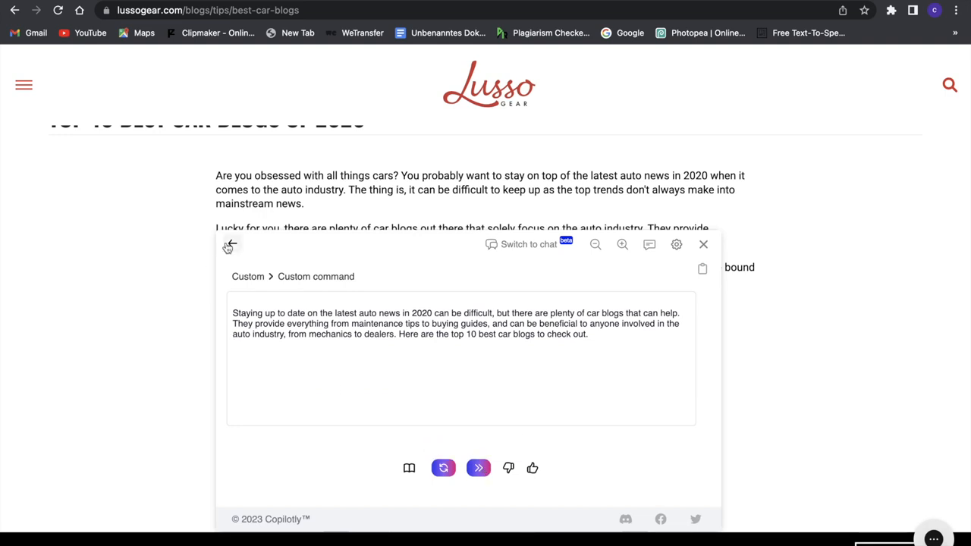
Return to the command form and start a new email command for the same text.
click(230, 245)
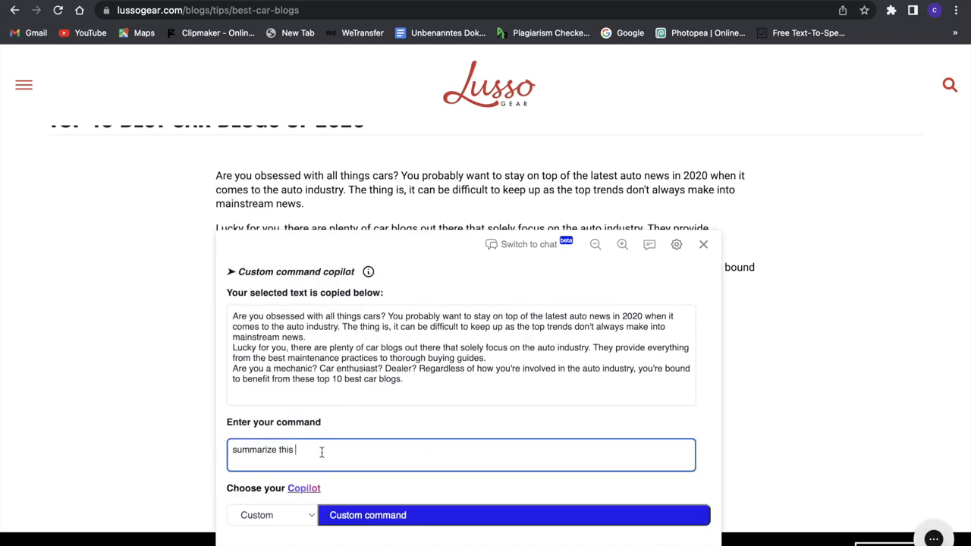
text(mail)
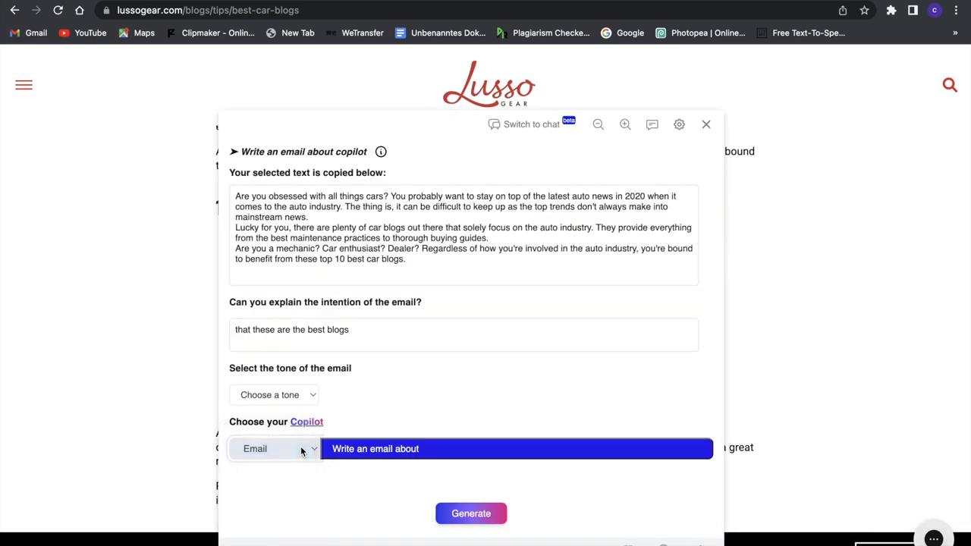
Generate a friendly-tone email titled 'Stay Up-to-Date on the Auto Industry with These Top 10 Blogs', continuing generation to finish it.
click(274, 394)
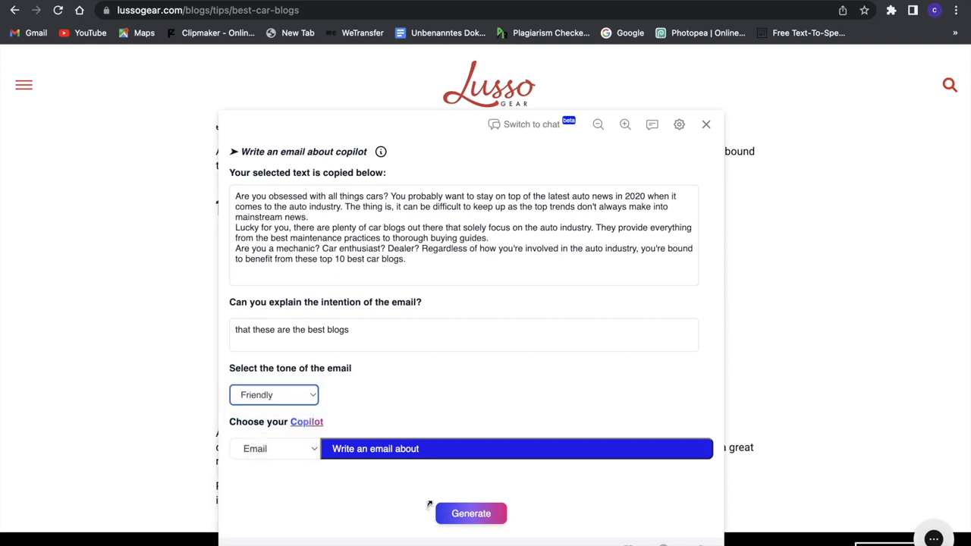
click(470, 513)
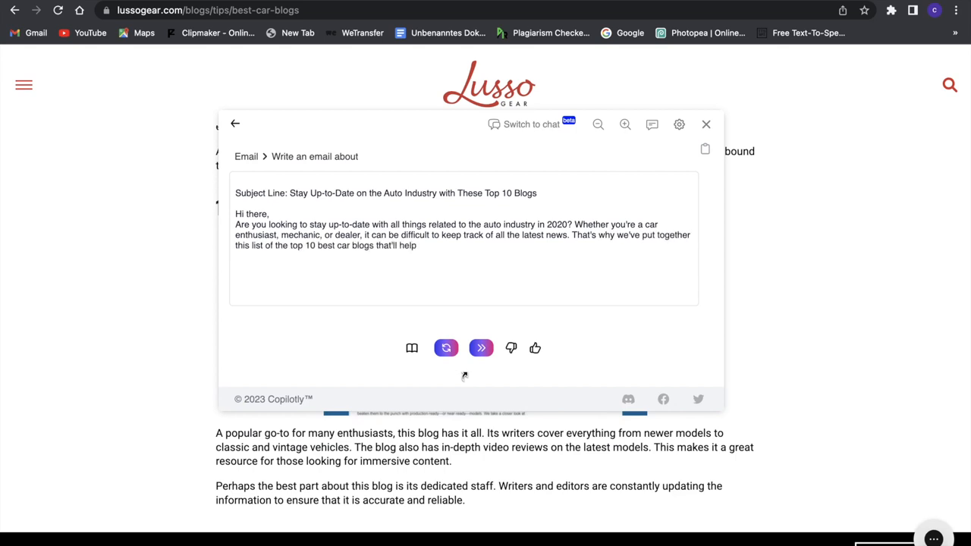
click(481, 348)
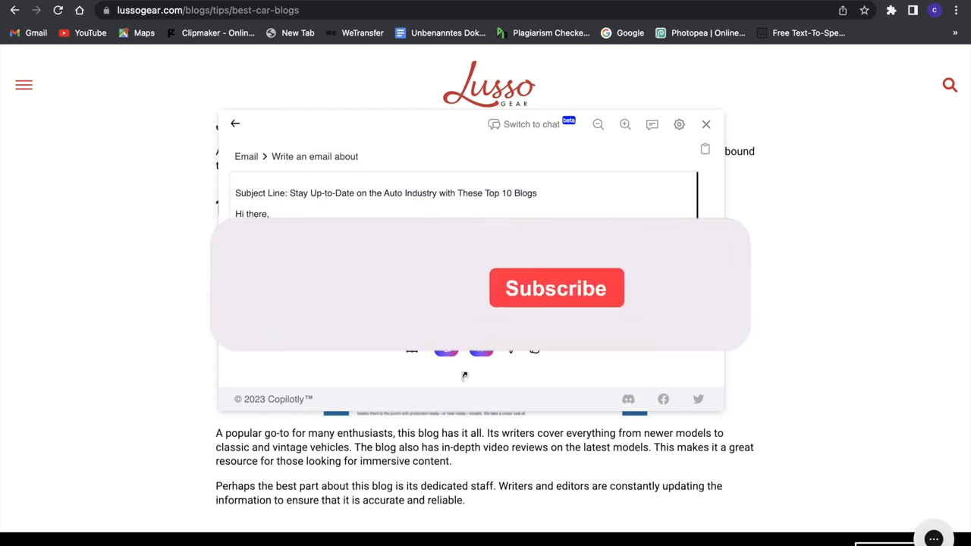
click(556, 287)
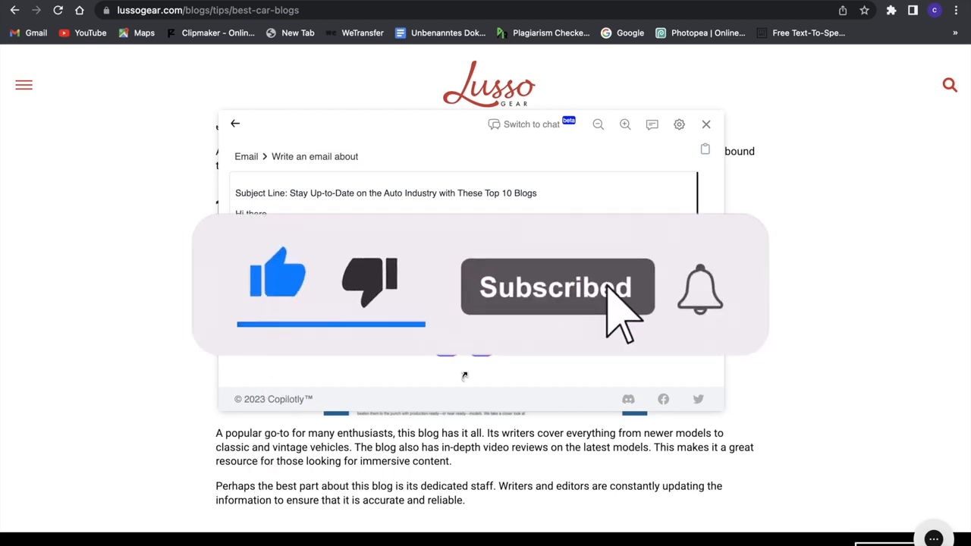